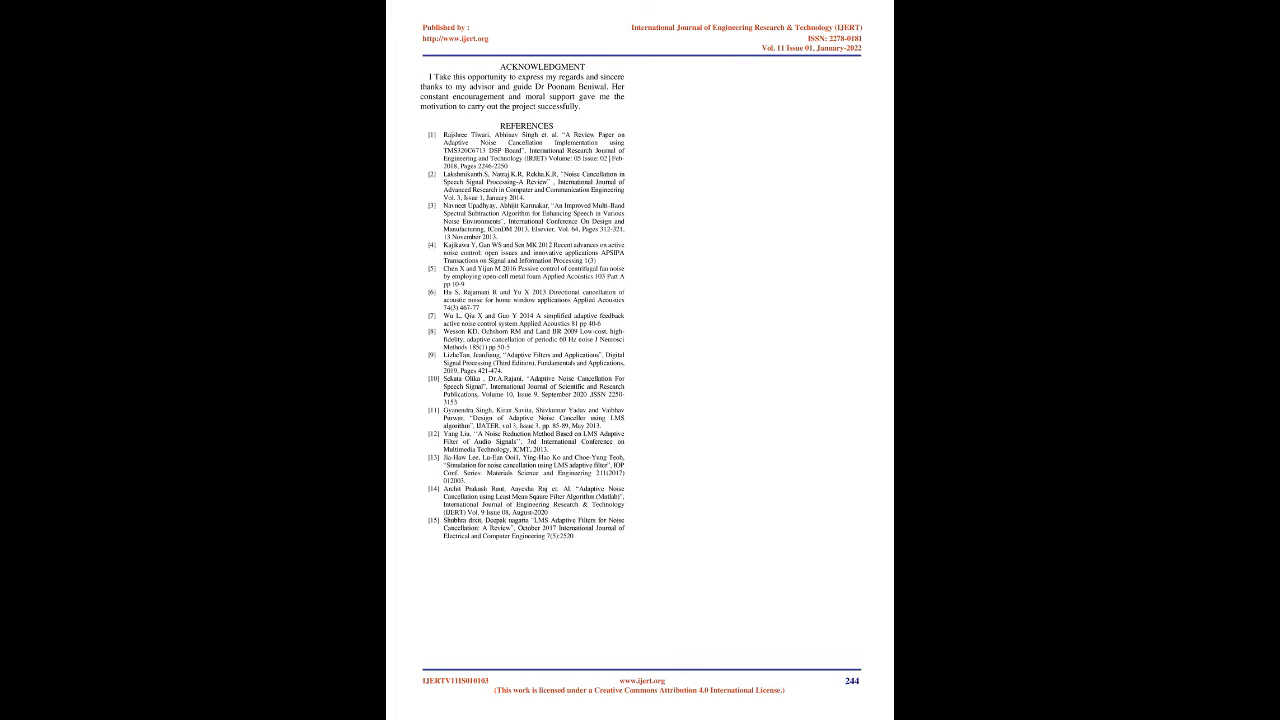
pyautogui.click(190, 366)
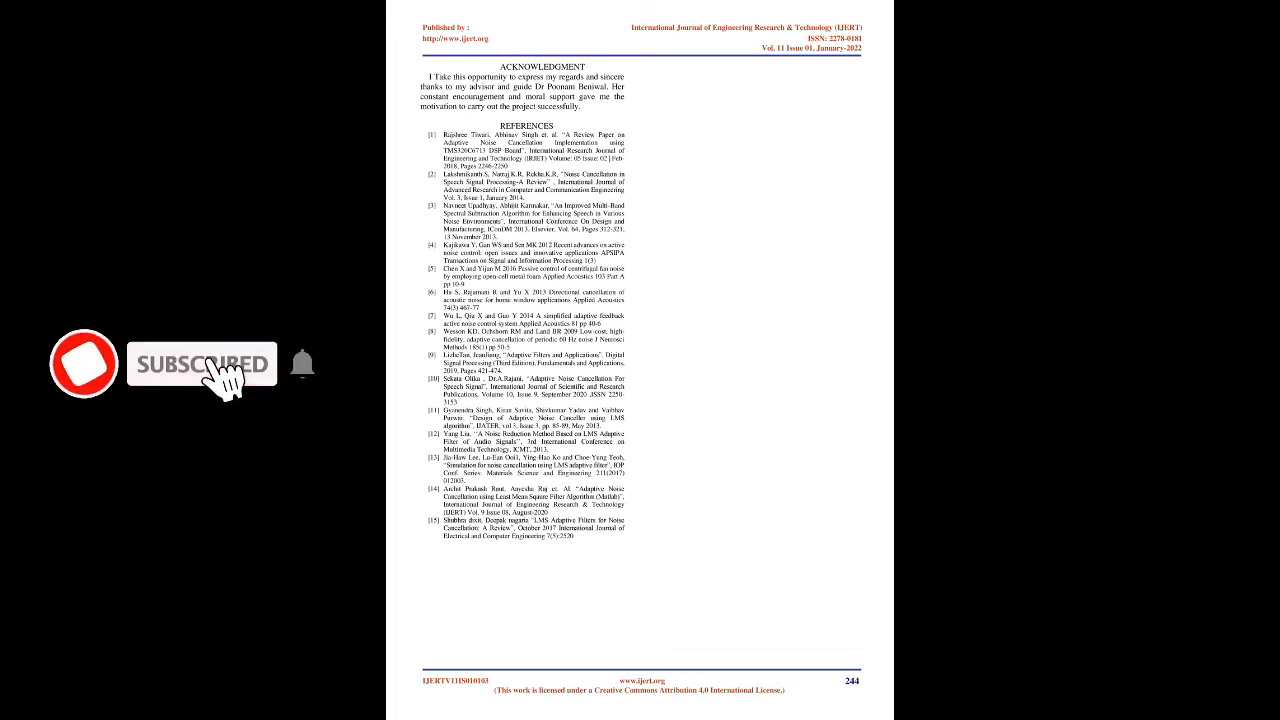